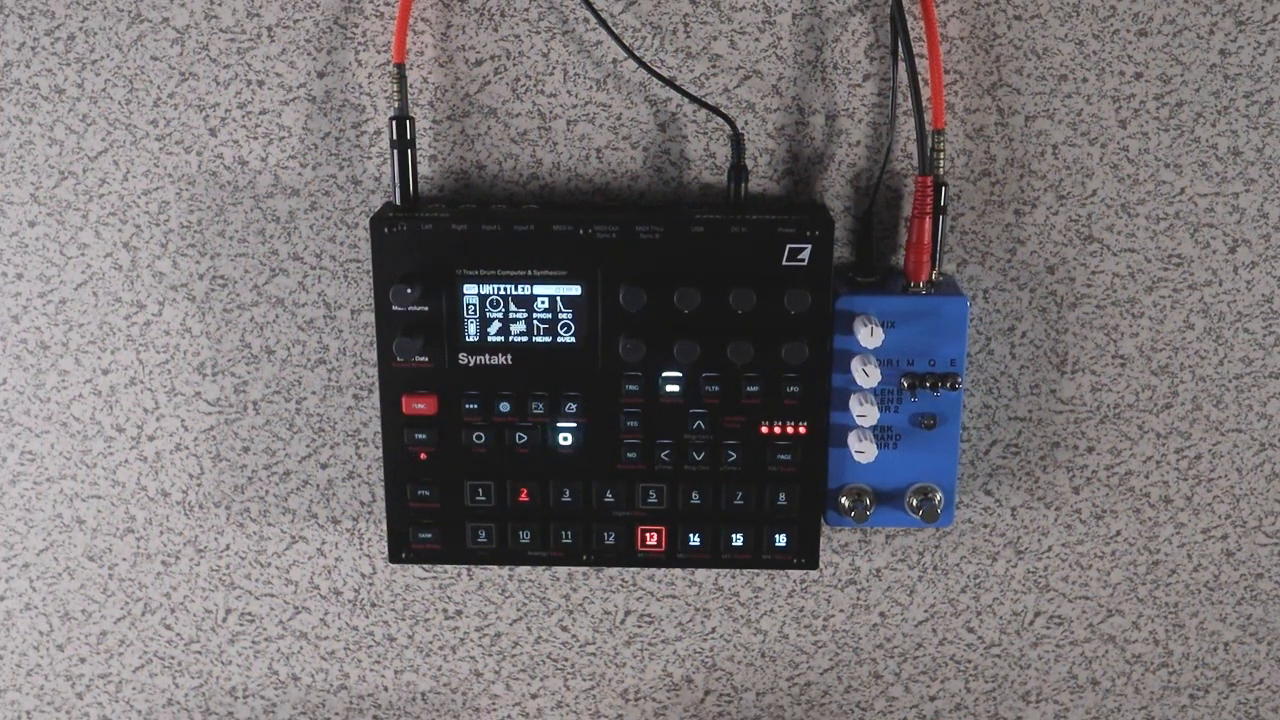
# - Start the Syntakt pattern and record it into the looper as the first loop layer
pyautogui.click(518, 440)
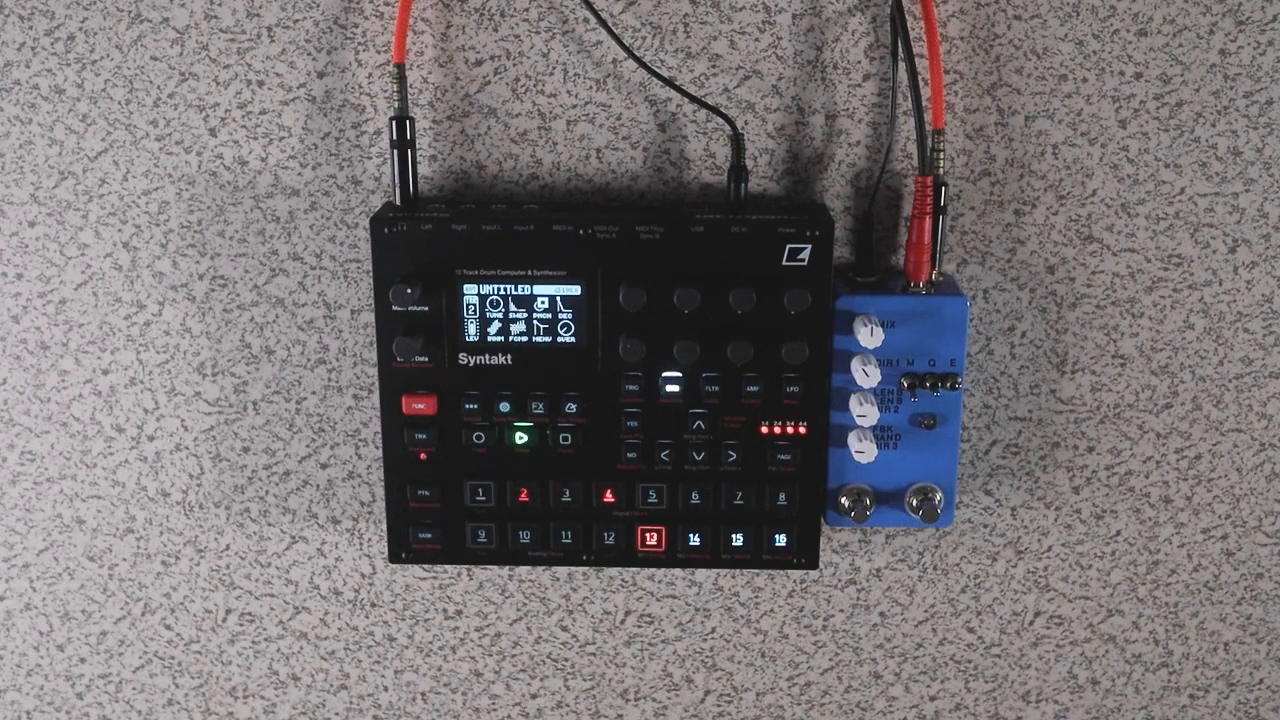
pyautogui.click(480, 496)
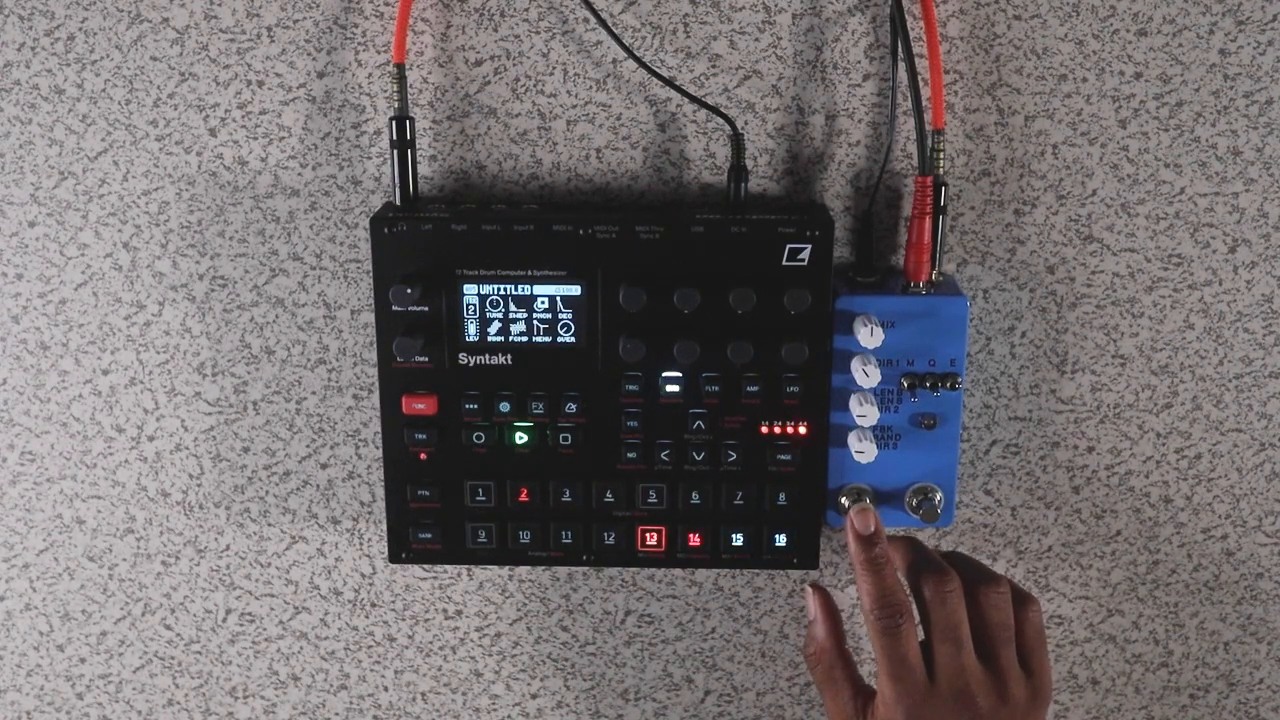
pyautogui.click(856, 504)
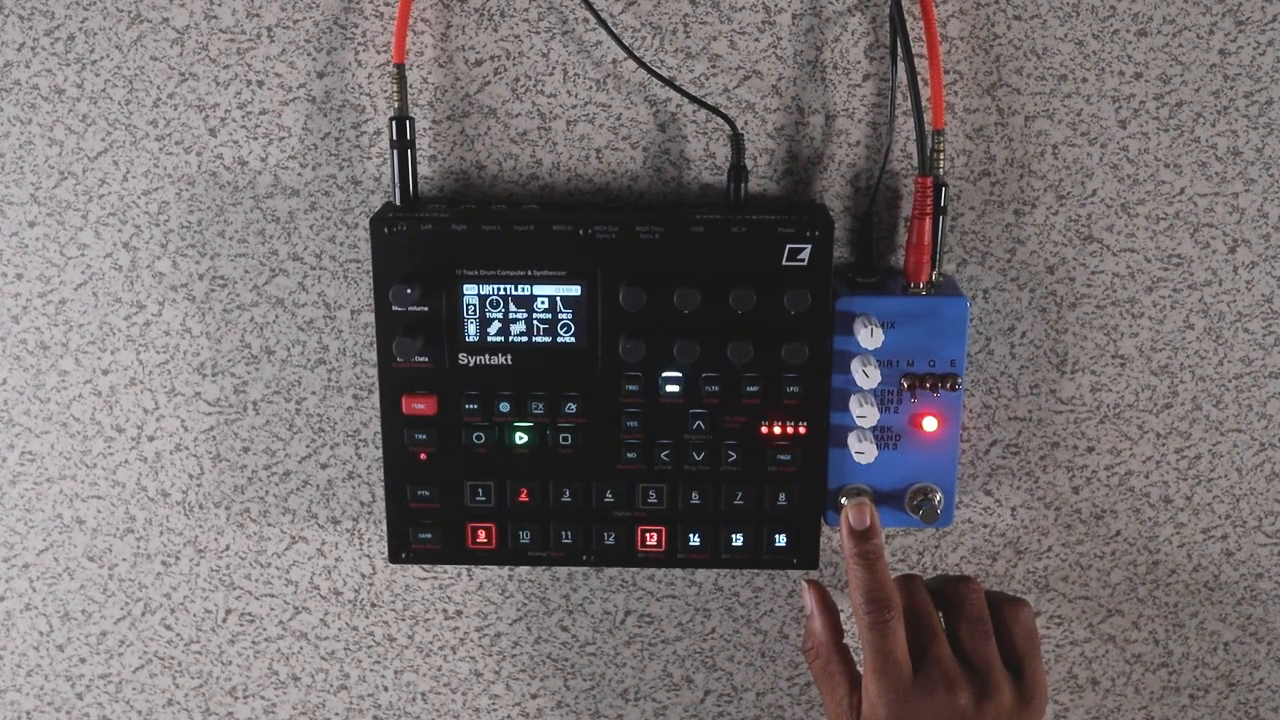
pyautogui.click(858, 516)
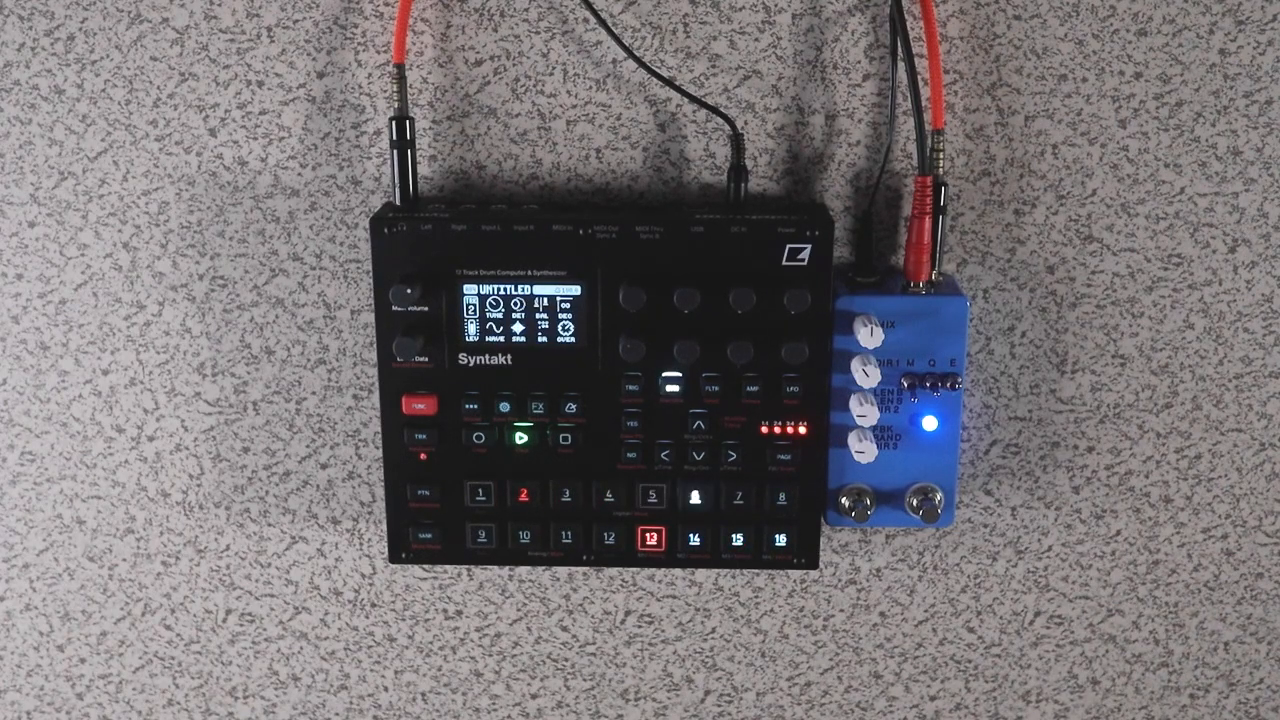
# - Overdub one more pass of the tweaked beat onto the playing loop
pyautogui.click(856, 496)
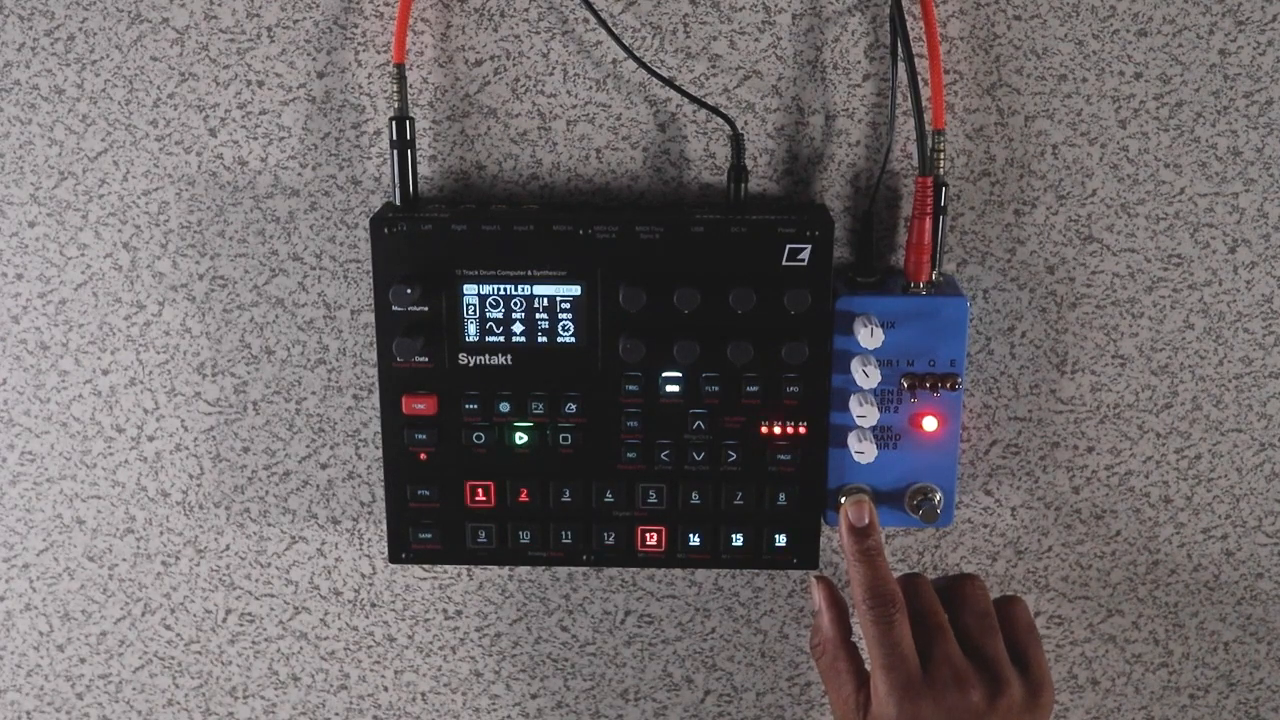
pyautogui.click(870, 516)
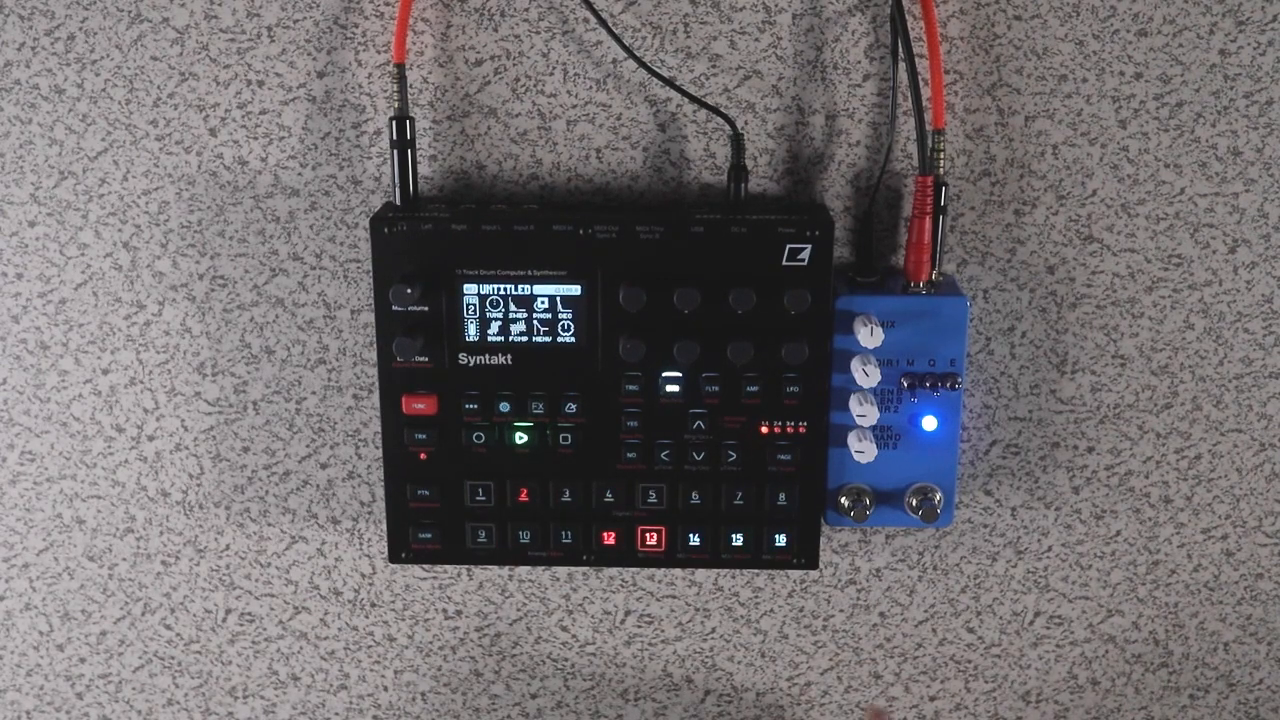
# - Lay another overdub of the Syntakt output onto the loop and return to playback
pyautogui.click(856, 504)
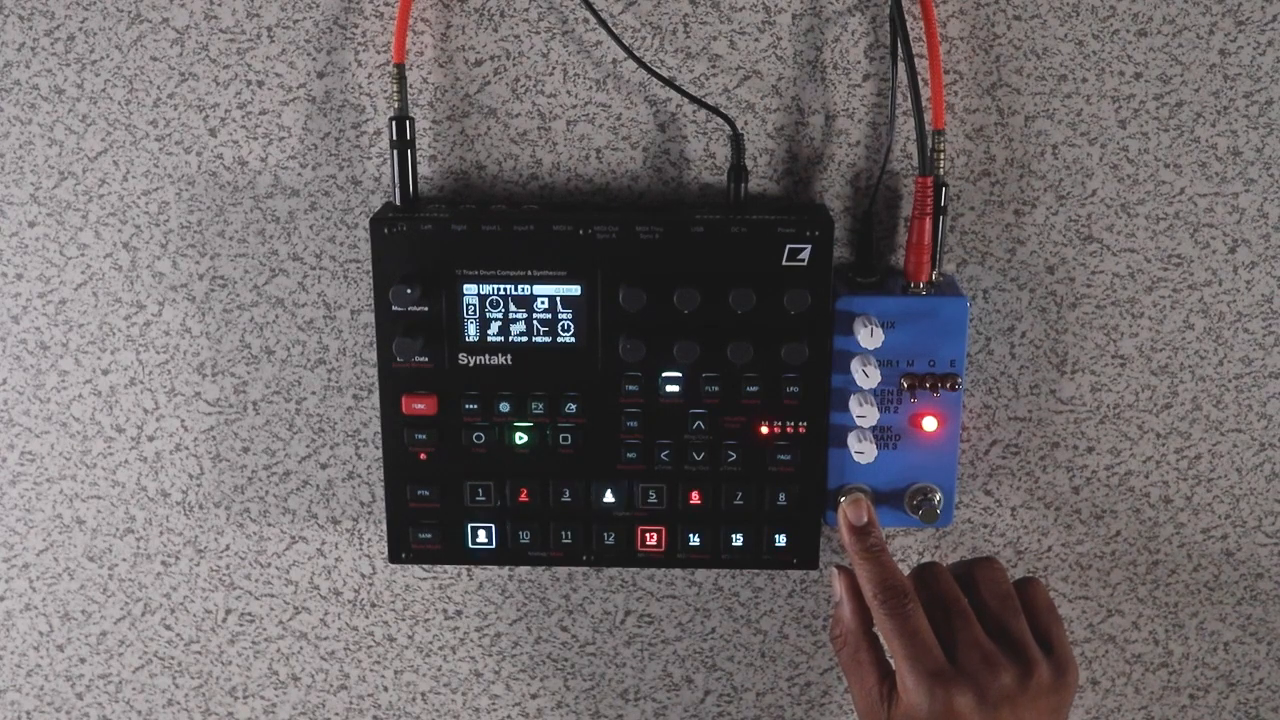
pyautogui.click(856, 504)
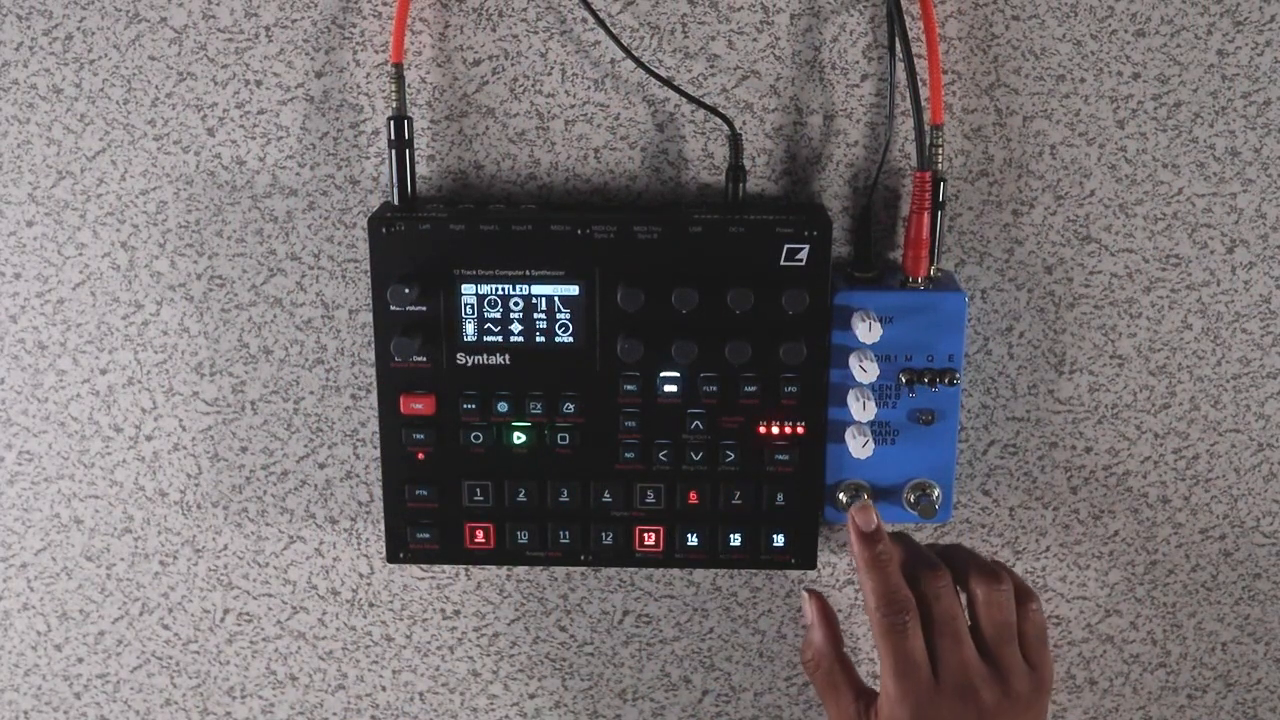
# - Stack two short overdub passes of the beat onto the loop, ending in playback
pyautogui.click(856, 500)
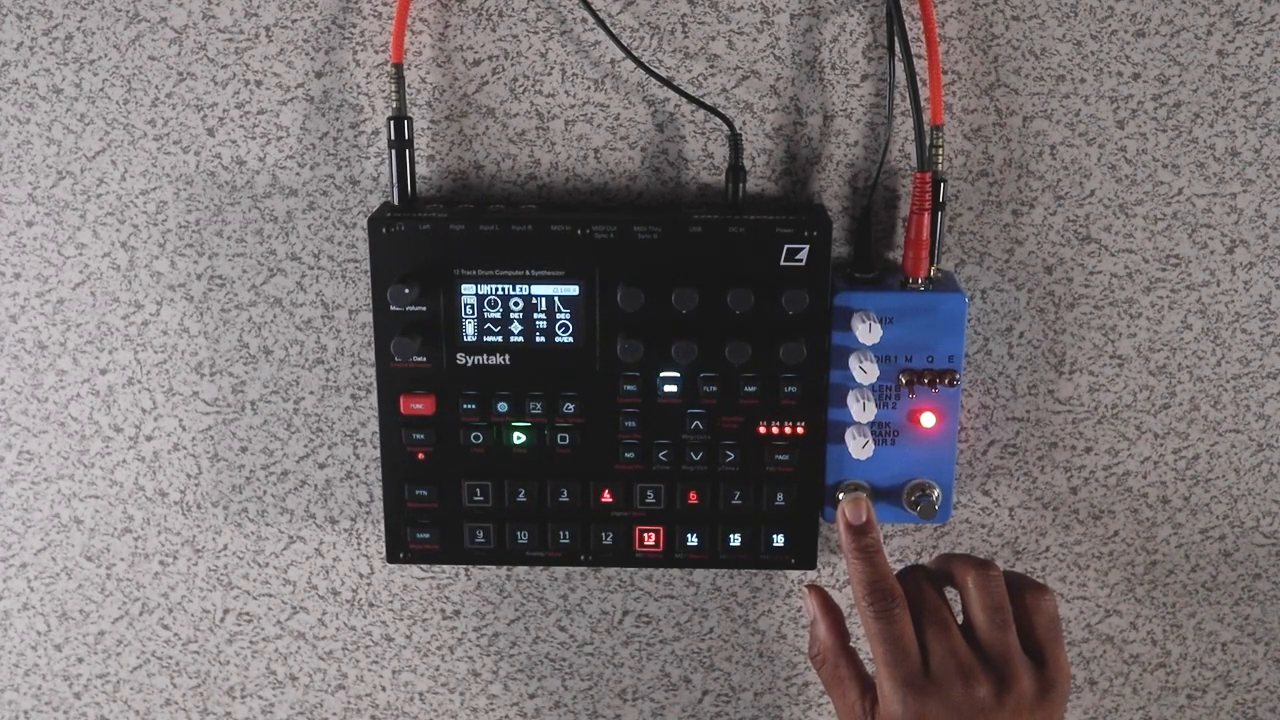
pyautogui.click(860, 498)
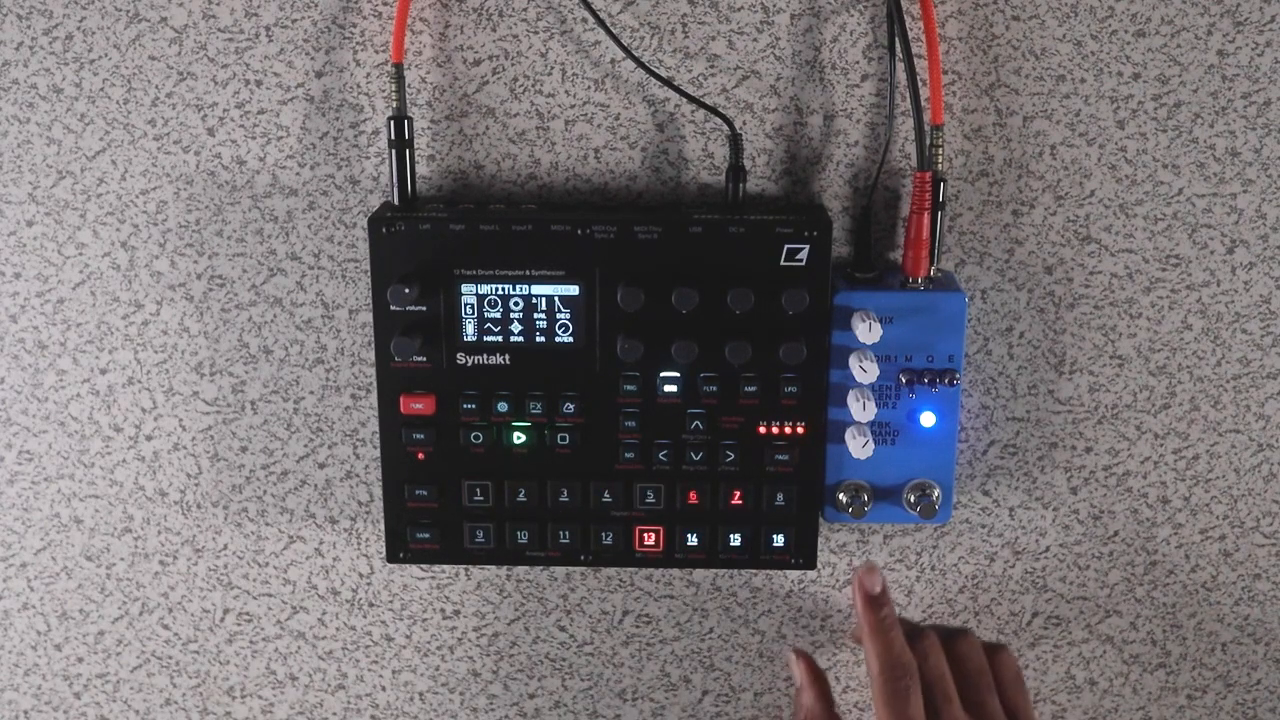
pyautogui.click(852, 496)
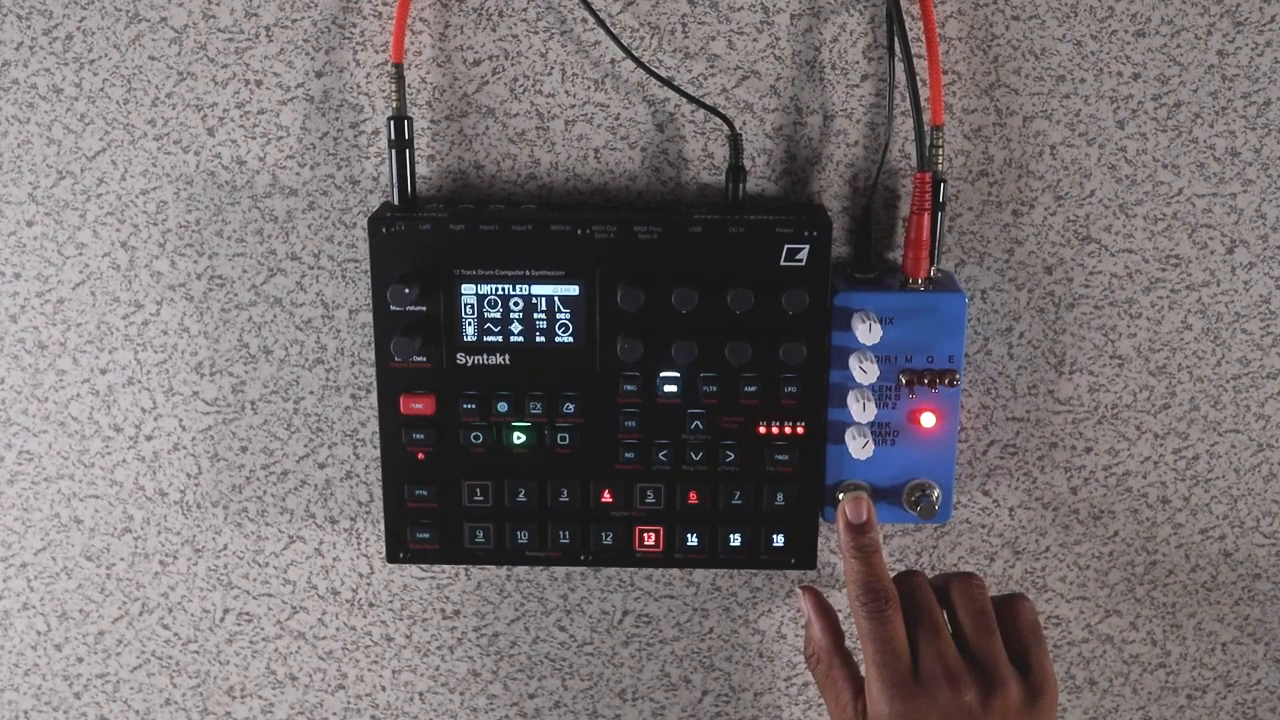
pyautogui.click(852, 500)
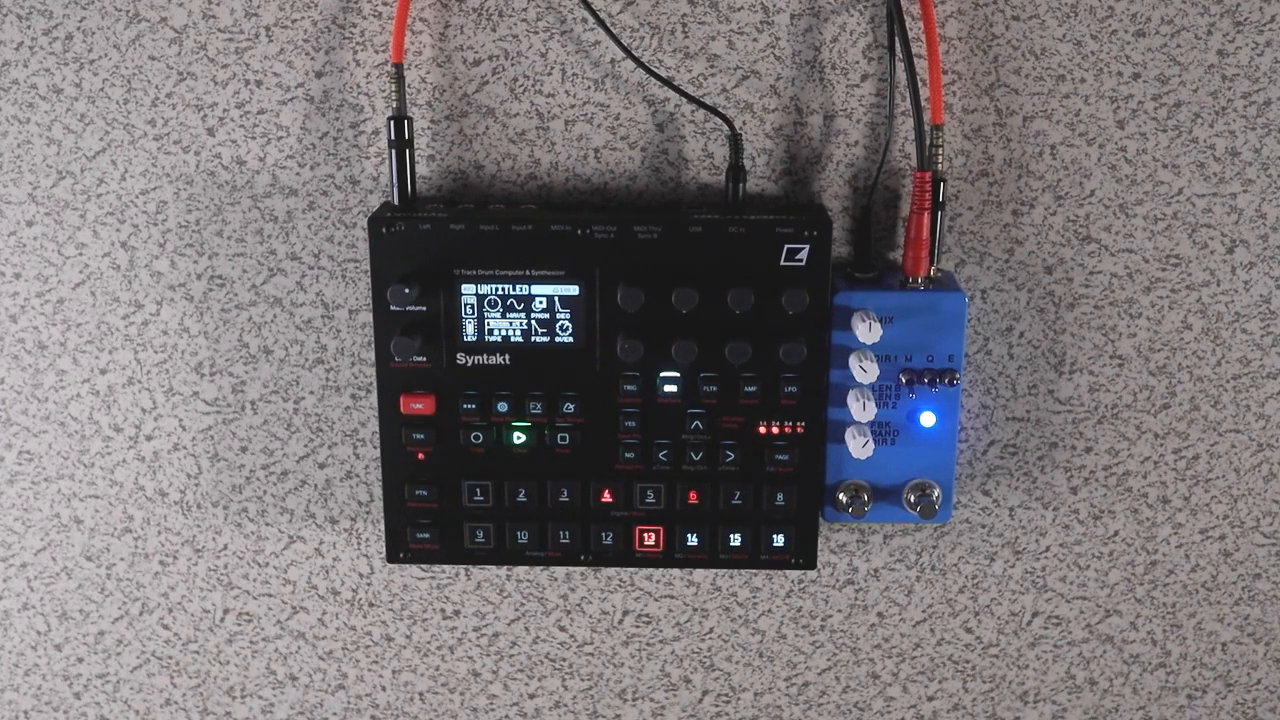
# - Switch the Syntakt sound page and overdub that variation onto the loop
pyautogui.click(476, 494)
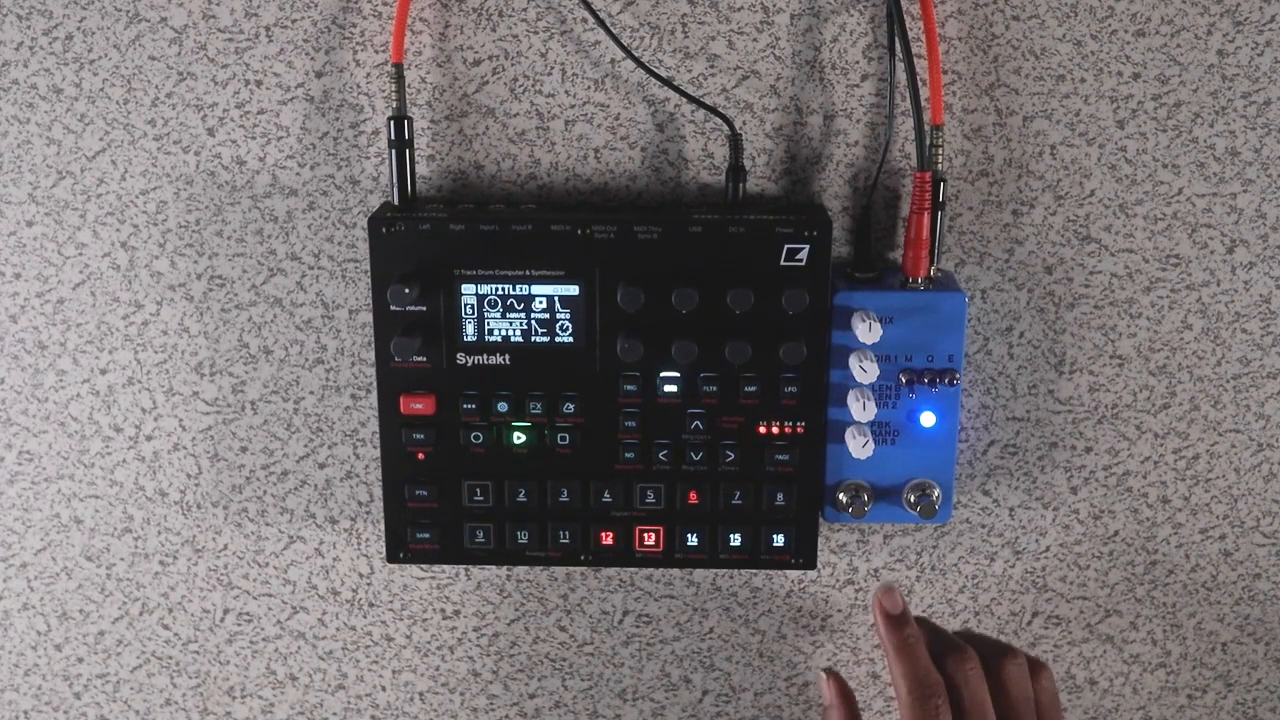
pyautogui.click(850, 496)
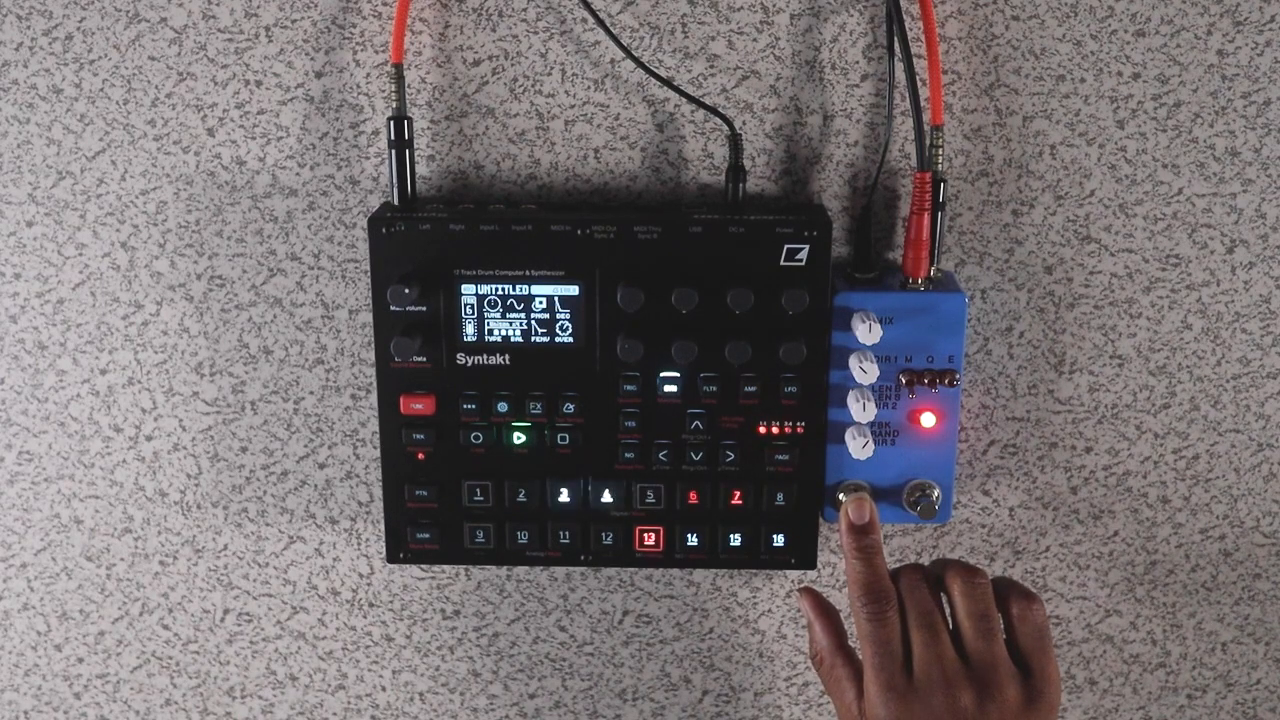
pyautogui.click(858, 496)
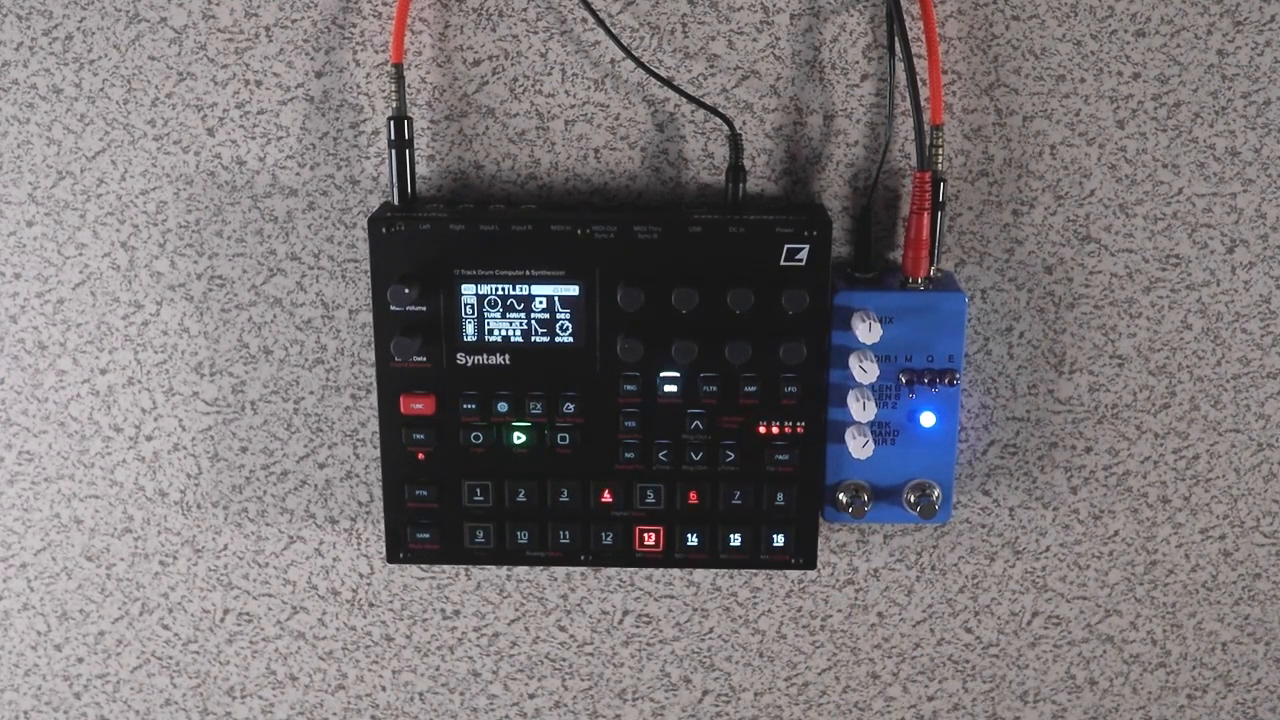
pyautogui.click(478, 494)
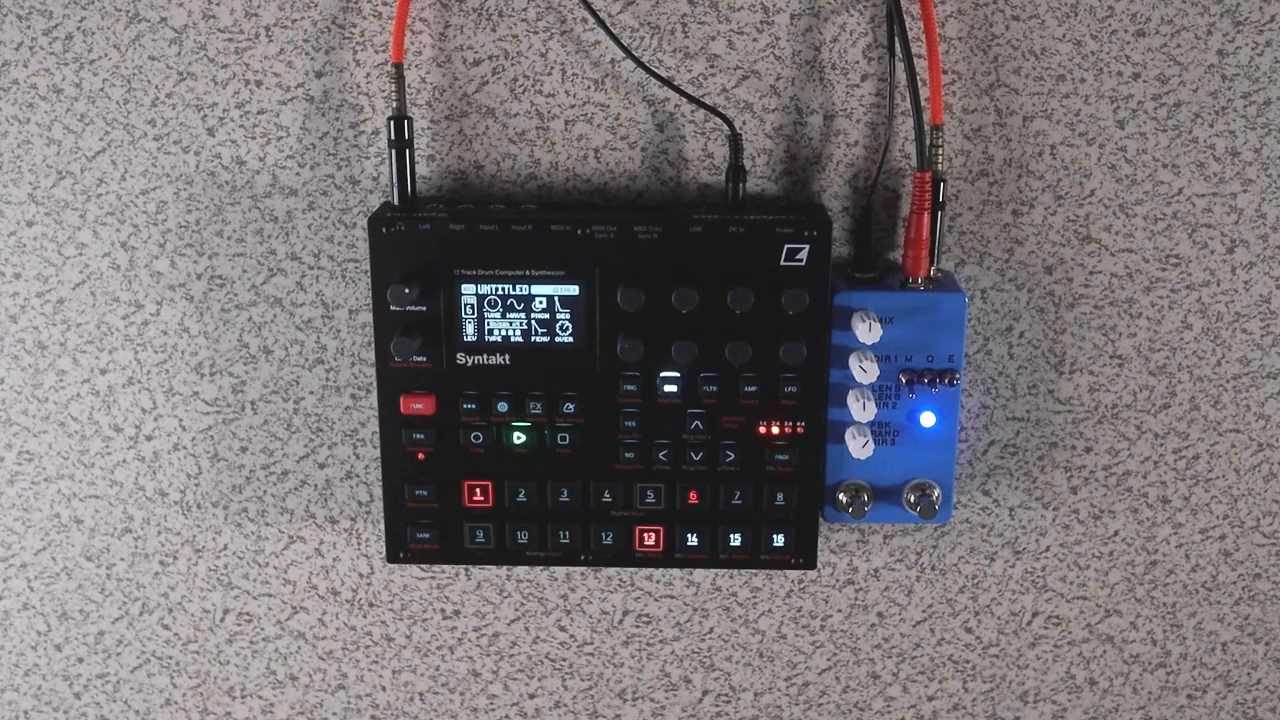